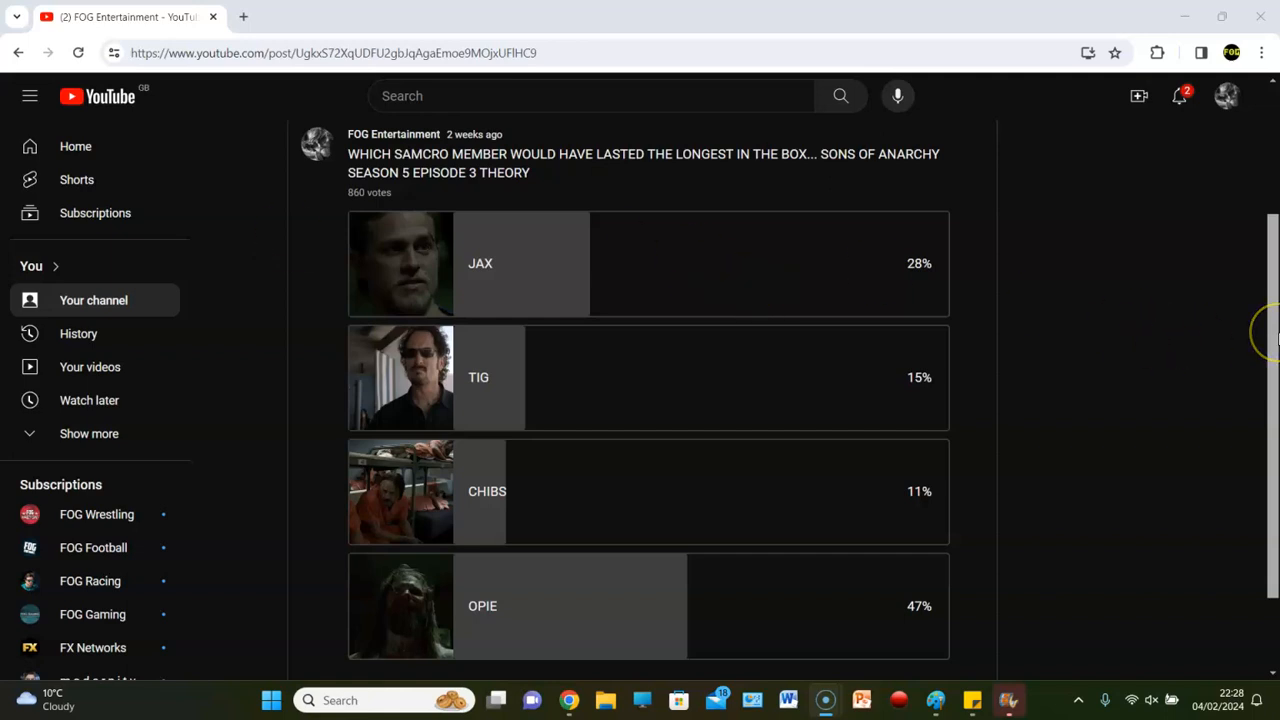
# Scroll past the poll results to the '7 Comments' heading and the first comment
pyautogui.scroll(-3)
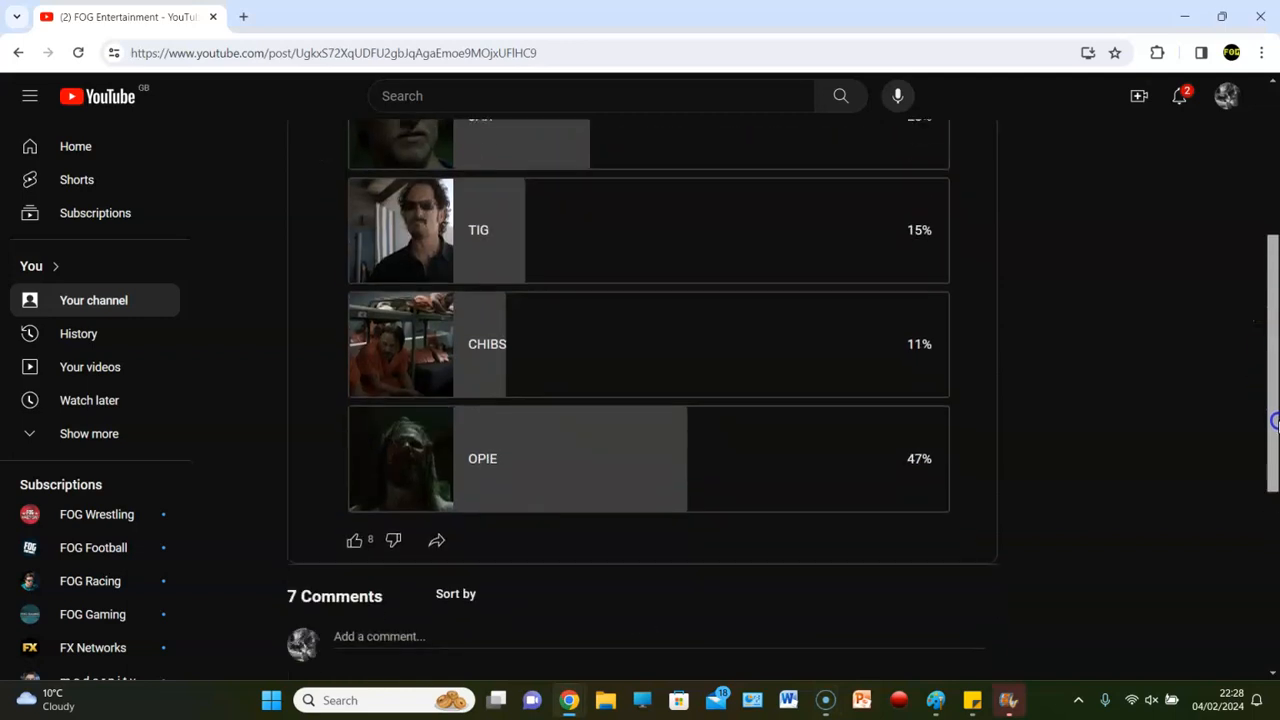
pyautogui.scroll(-3)
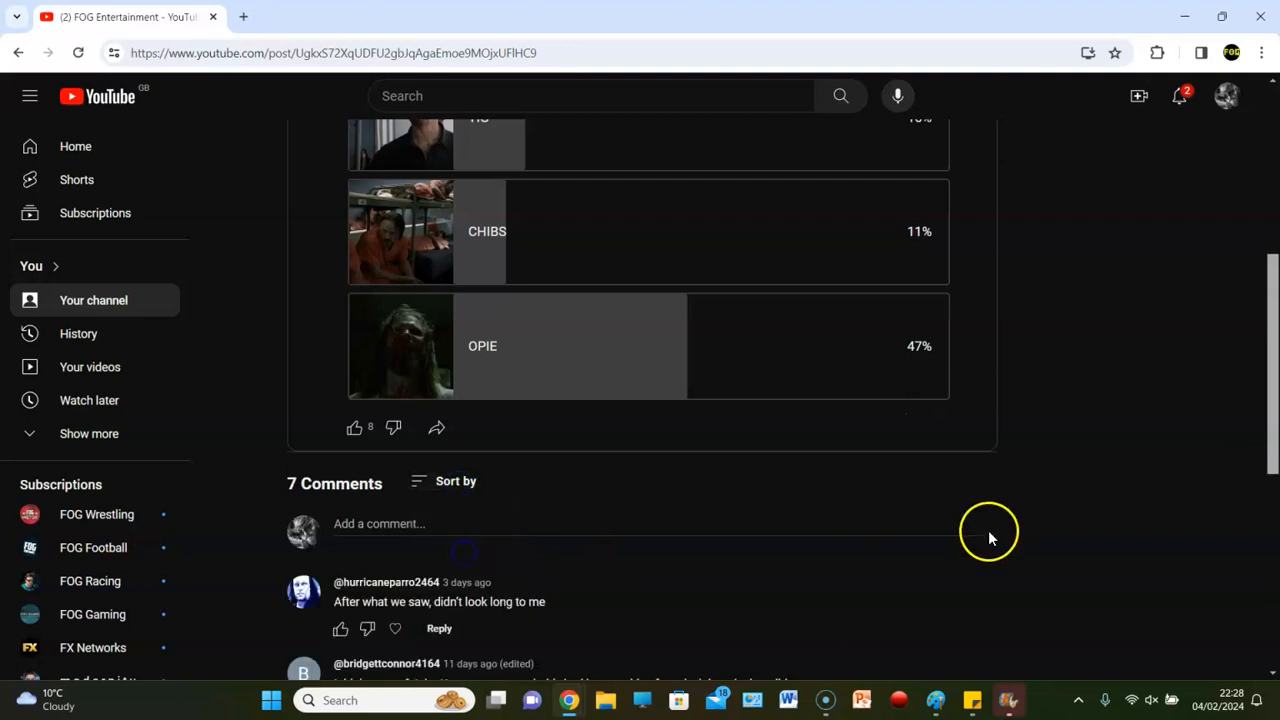
pyautogui.scroll(-3)
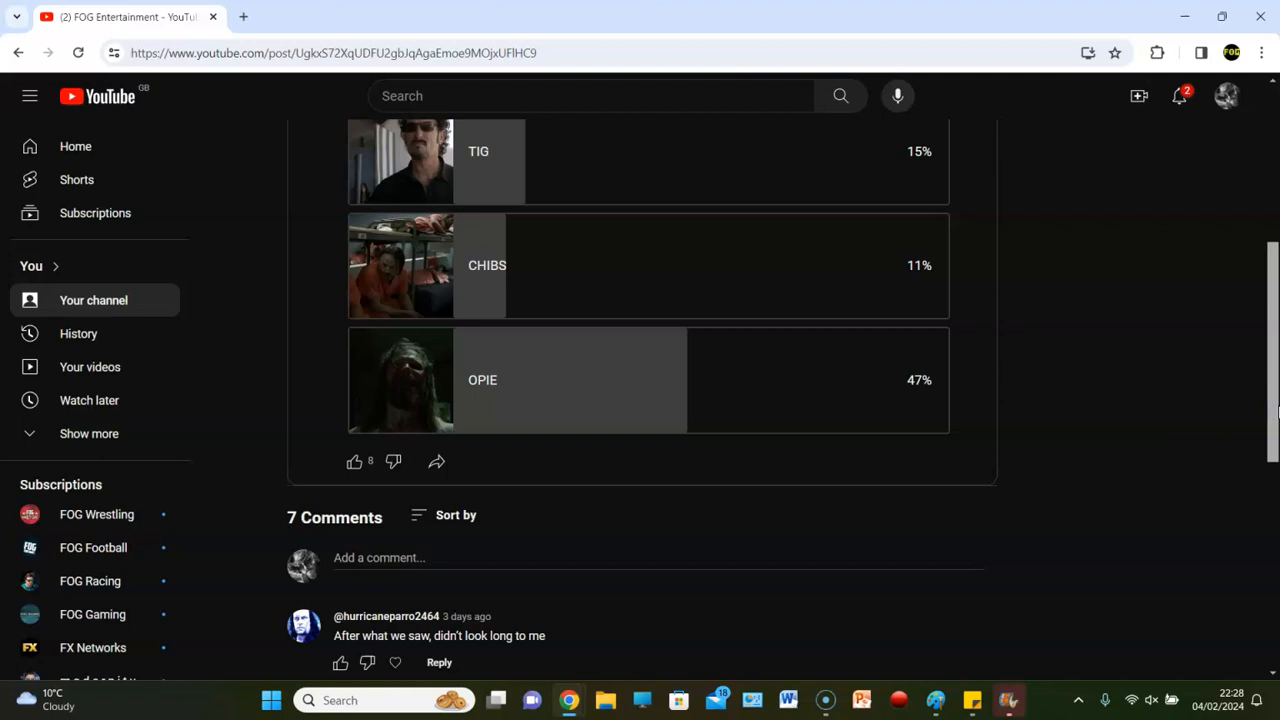
pyautogui.scroll(-3)
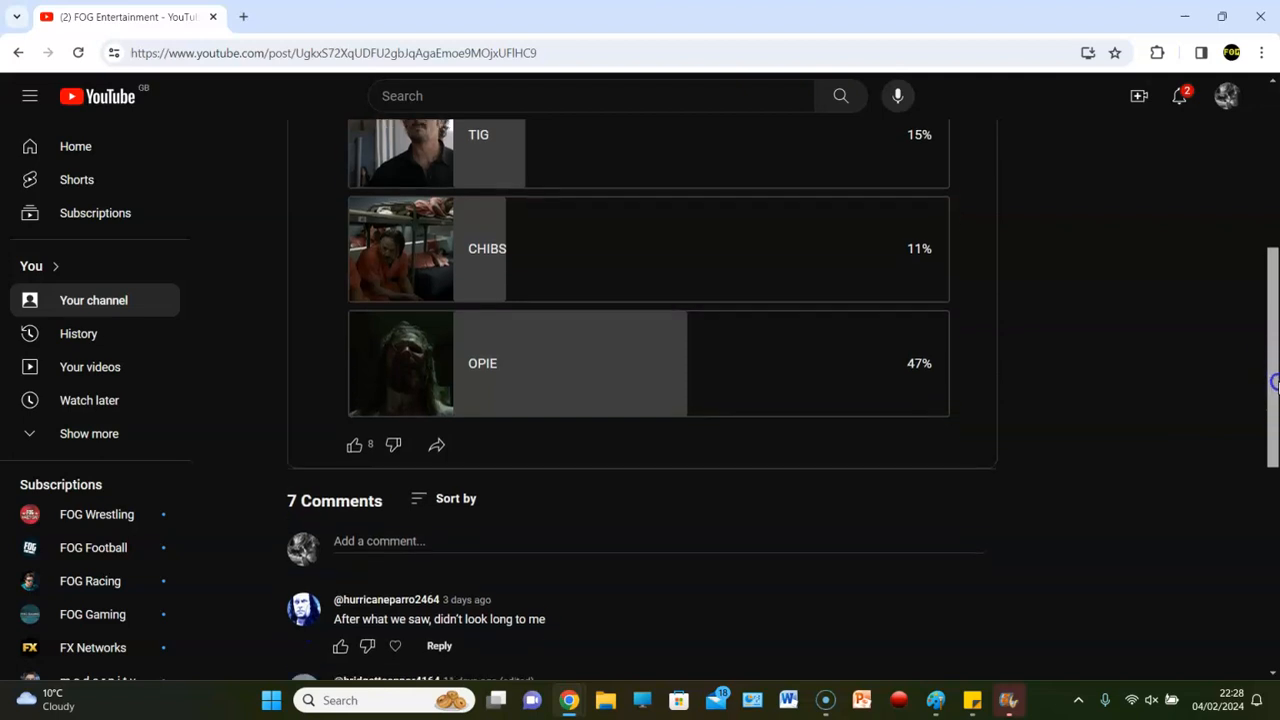
# Scroll down to the second comment about John Kramer's traps
pyautogui.scroll(-3)
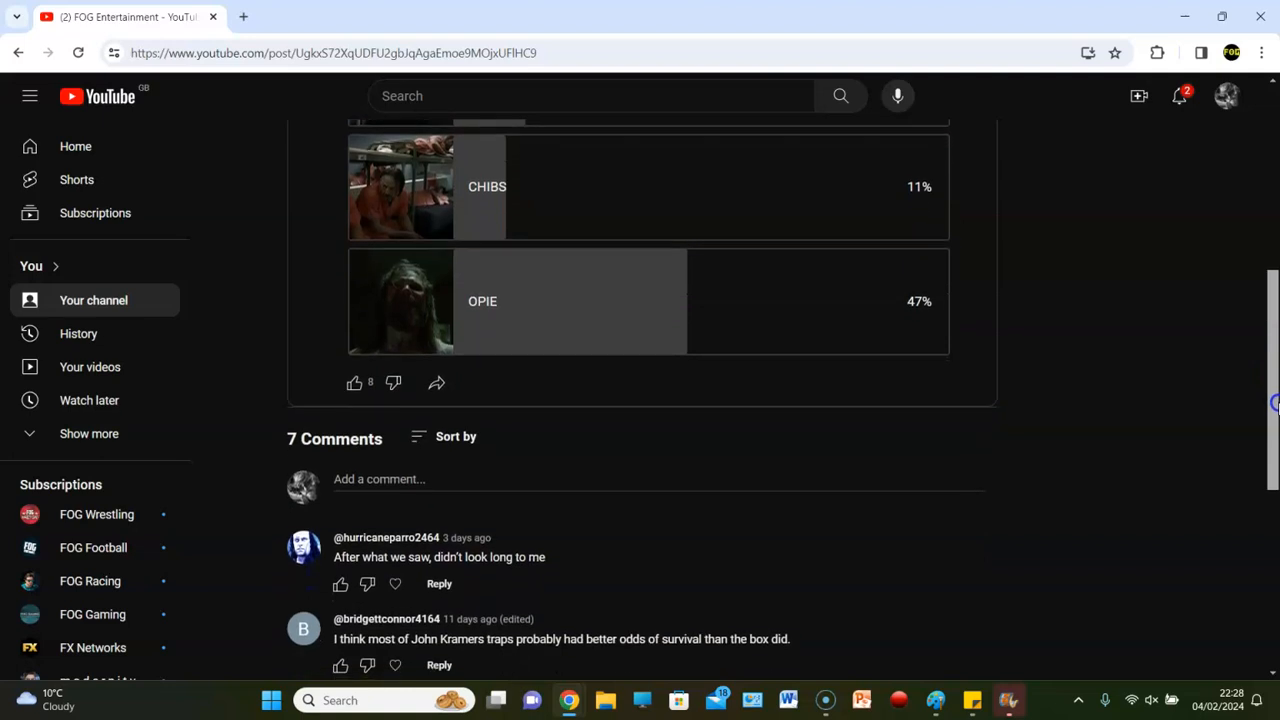
pyautogui.scroll(-3)
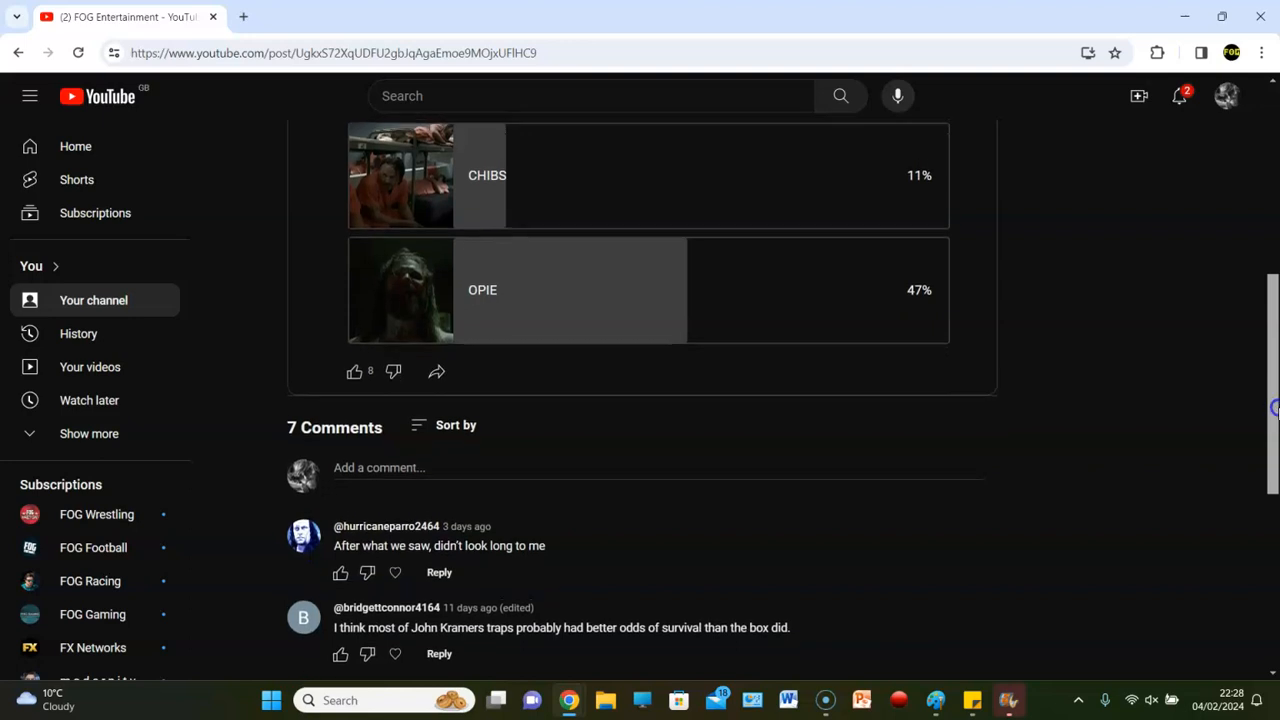
pyautogui.scroll(-3)
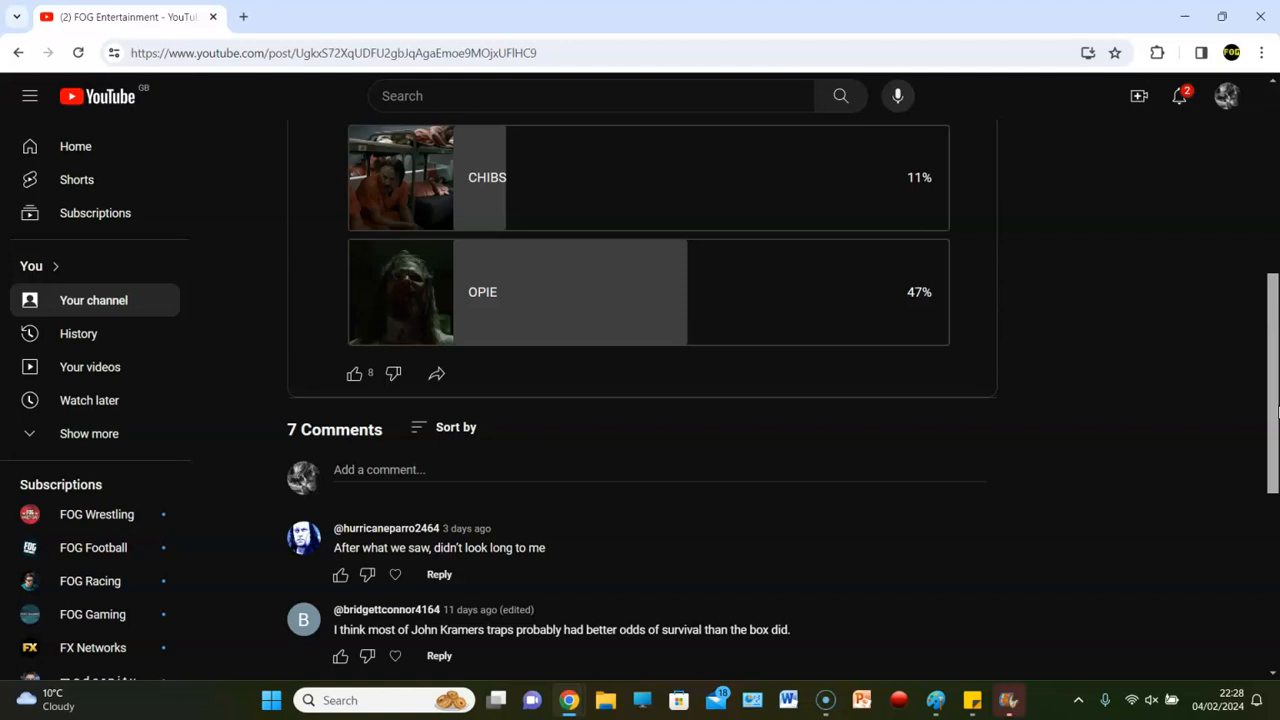
pyautogui.scroll(-3)
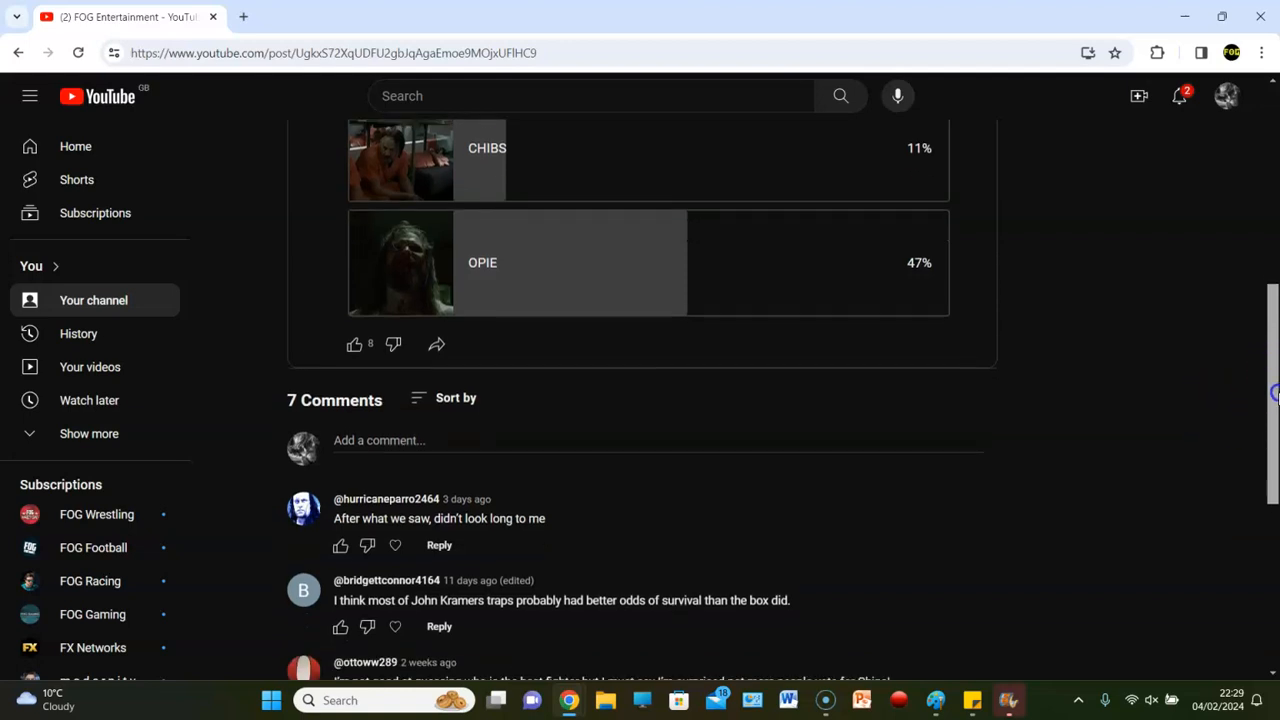
# Scroll to the third and fourth comments, about Chibs votes and Jax's plot armor
pyautogui.scroll(-3)
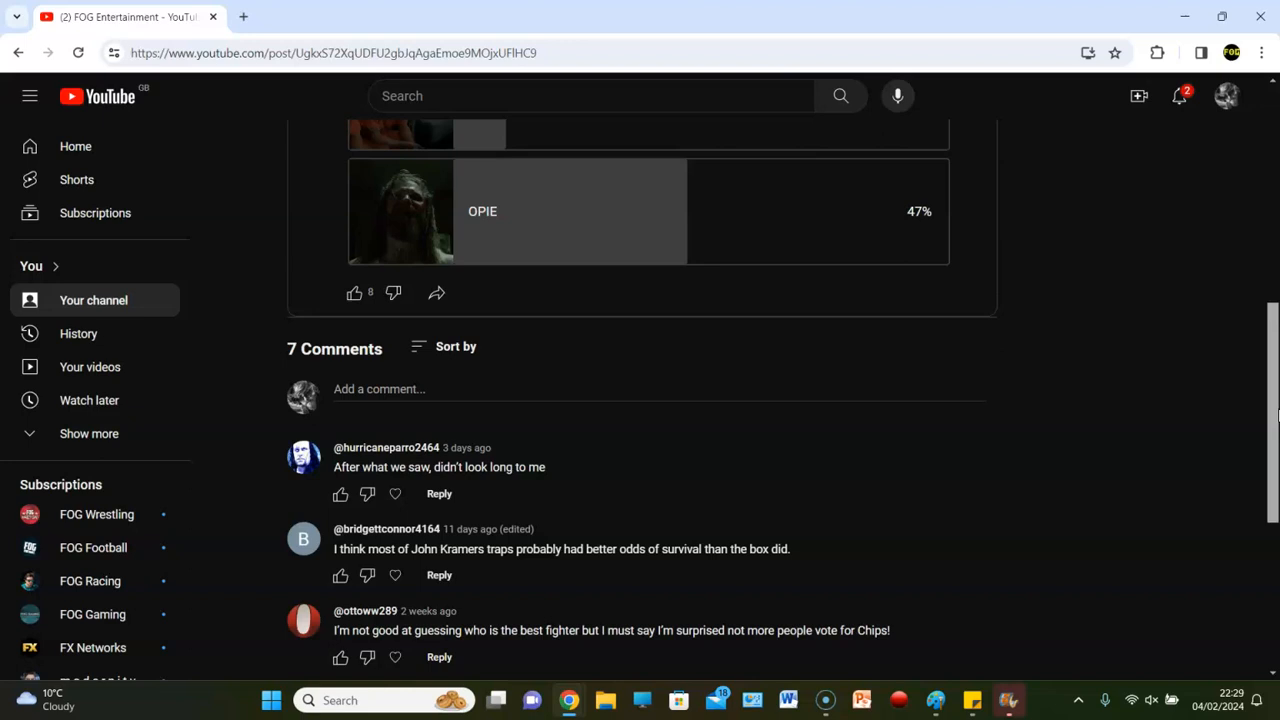
pyautogui.scroll(-3)
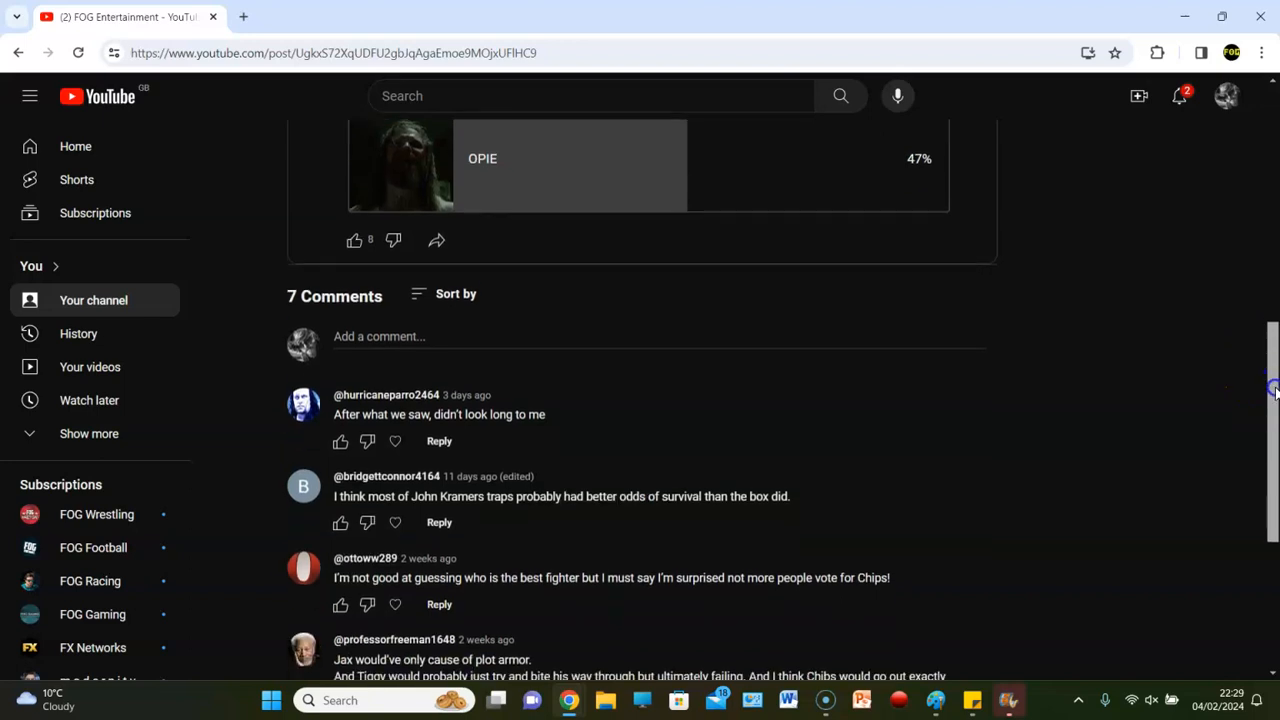
pyautogui.scroll(-3)
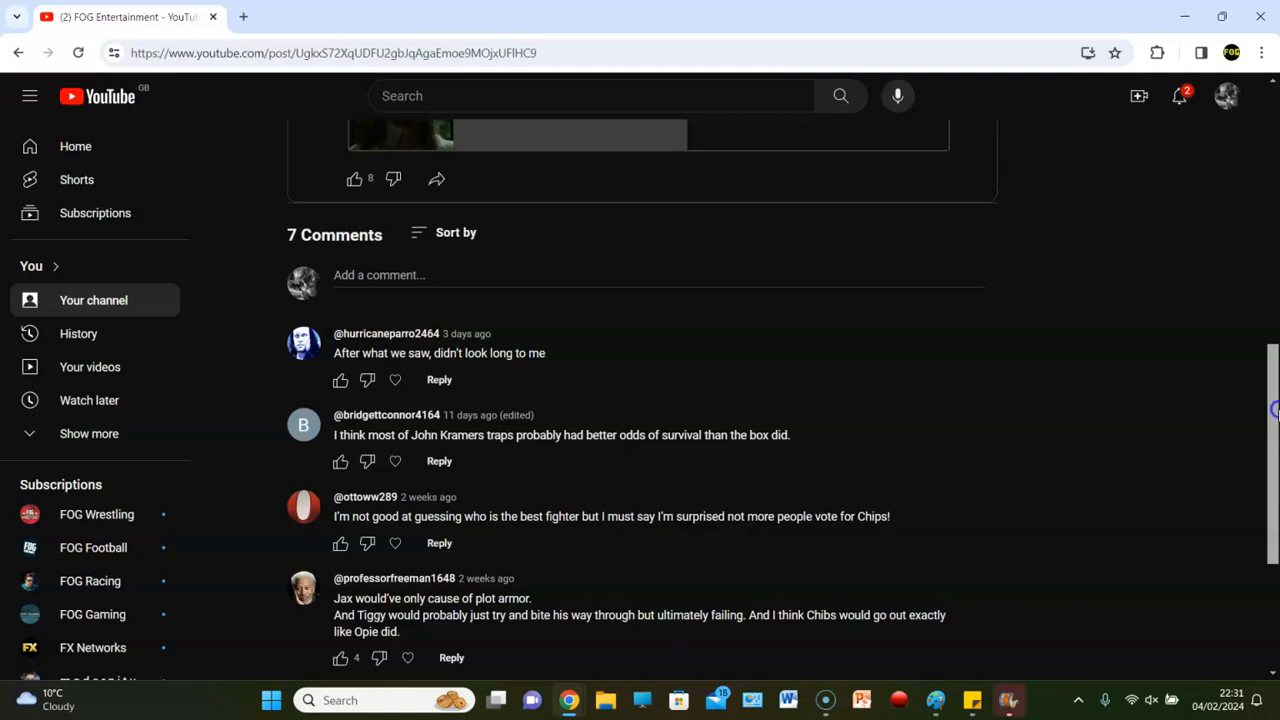
# Reveal the '1 reply' under the suey comment, about taking them with the pipe
pyautogui.scroll(-3)
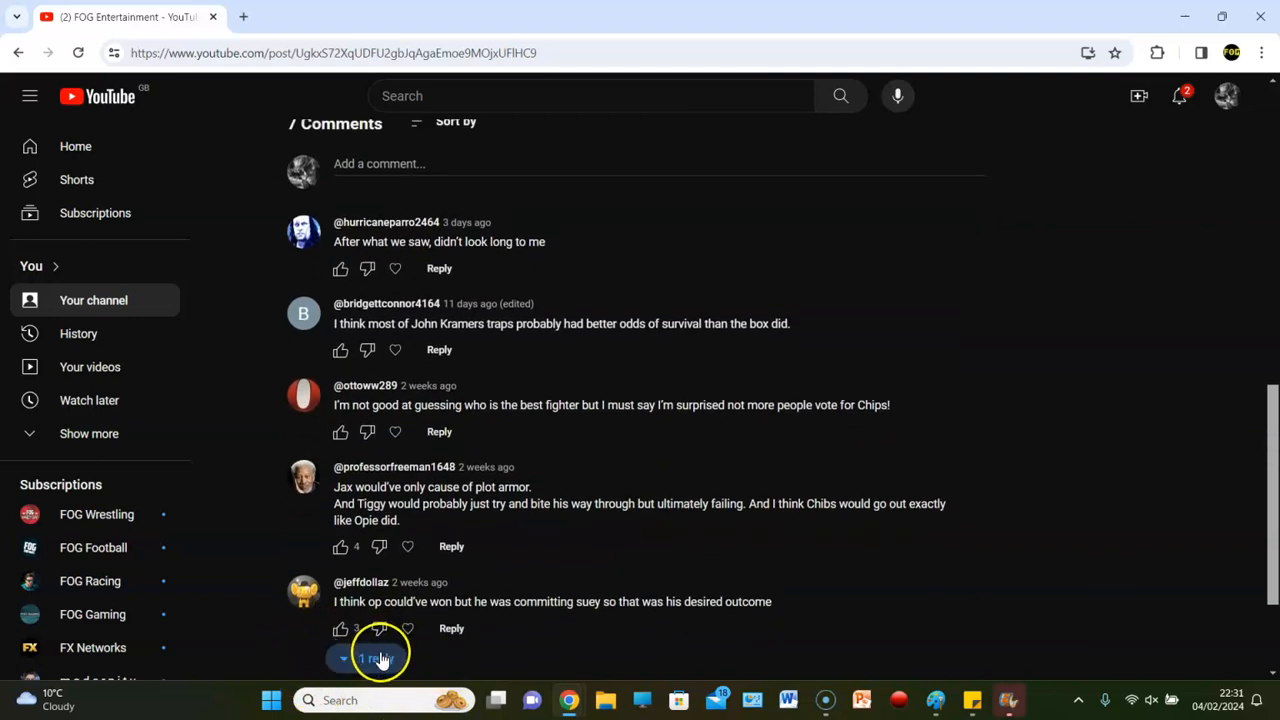
pyautogui.click(376, 658)
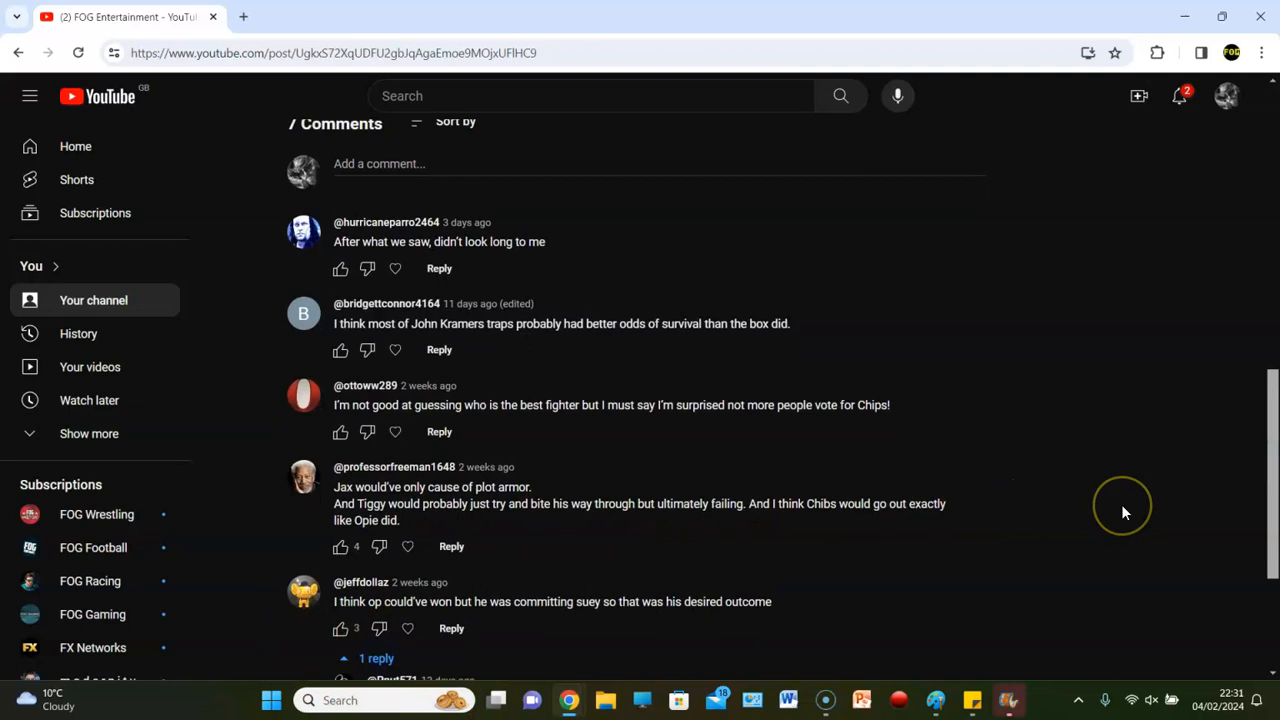
pyautogui.moveTo(1124, 504)
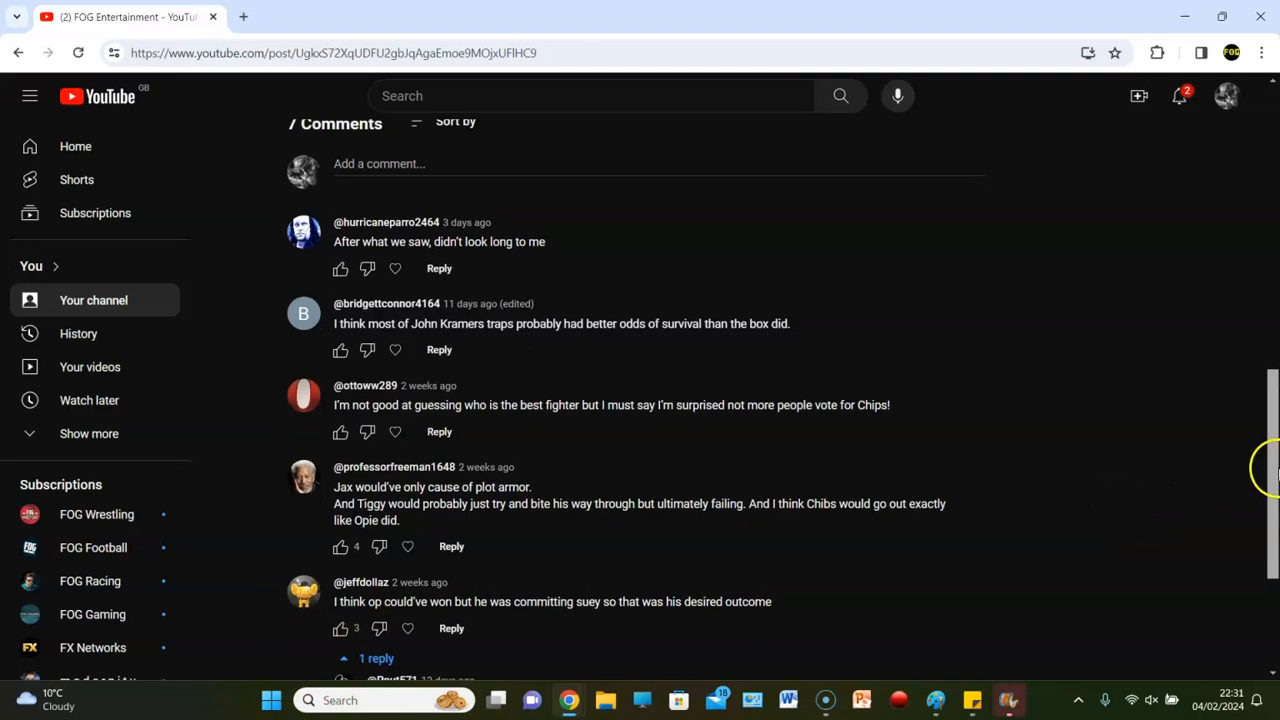
pyautogui.scroll(-3)
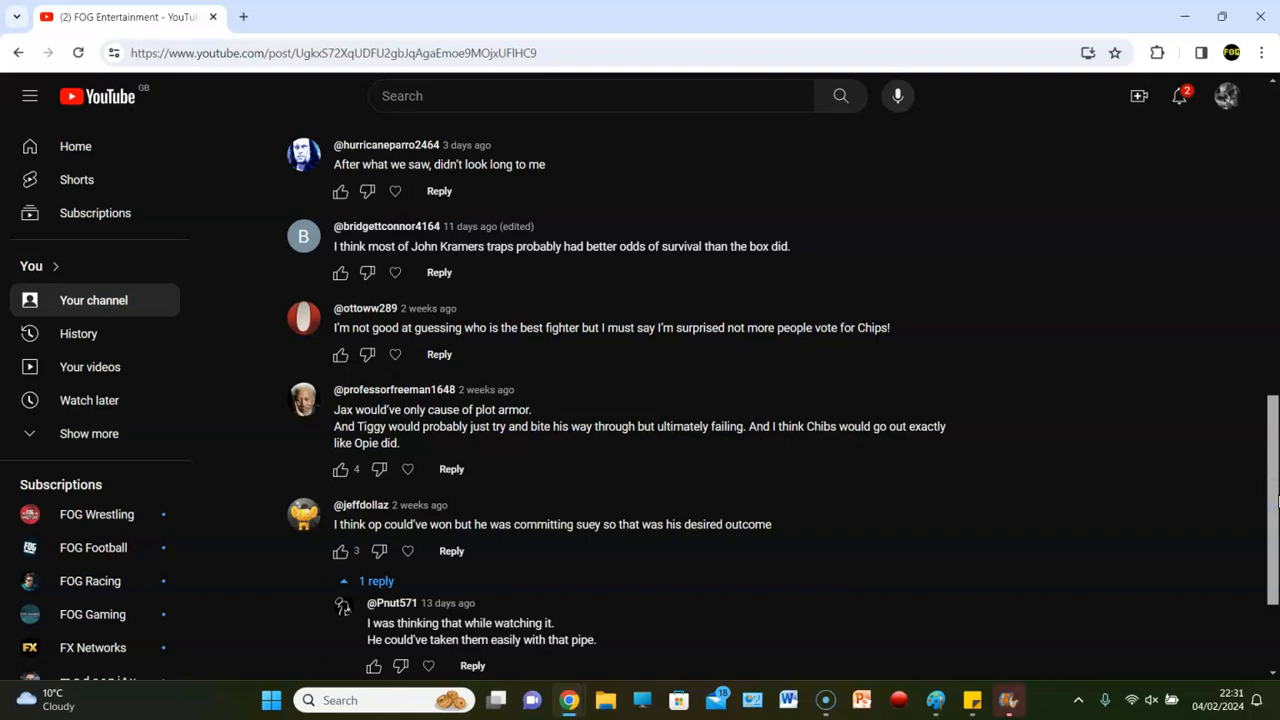
# Expand the long comment arguing Chibs would outlast Jax via 'Read more'
pyautogui.scroll(-3)
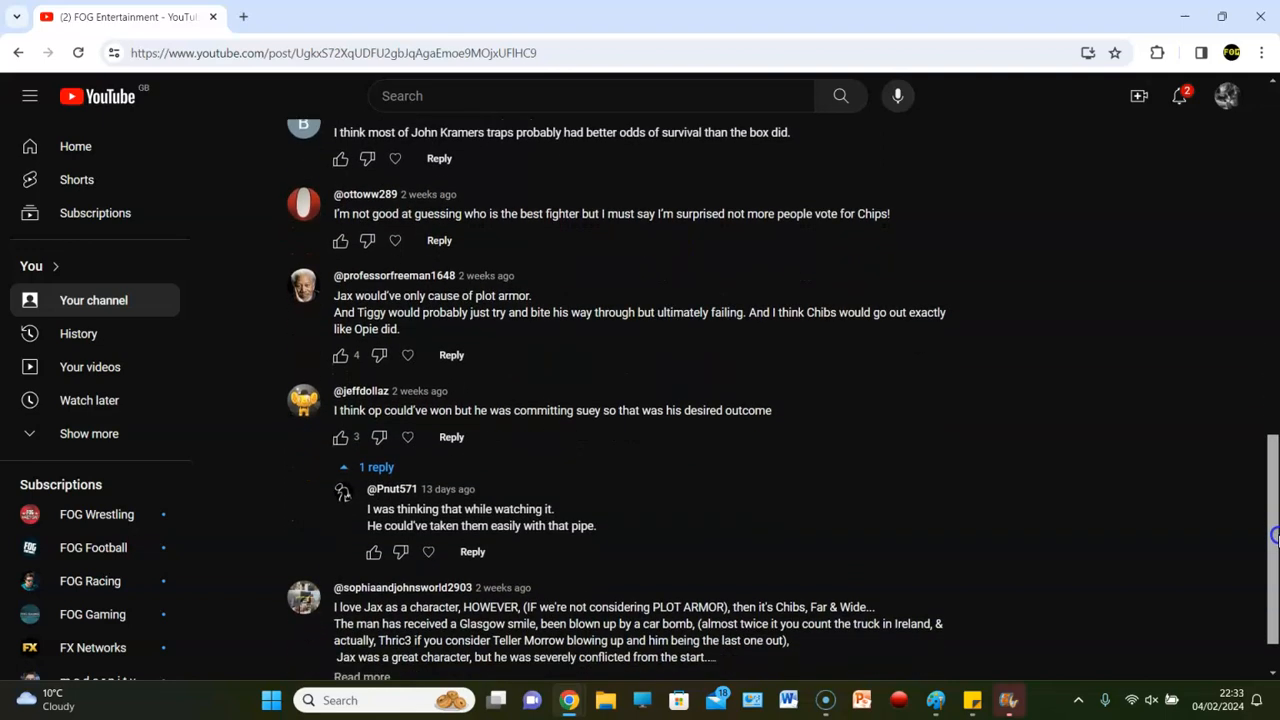
pyautogui.scroll(-3)
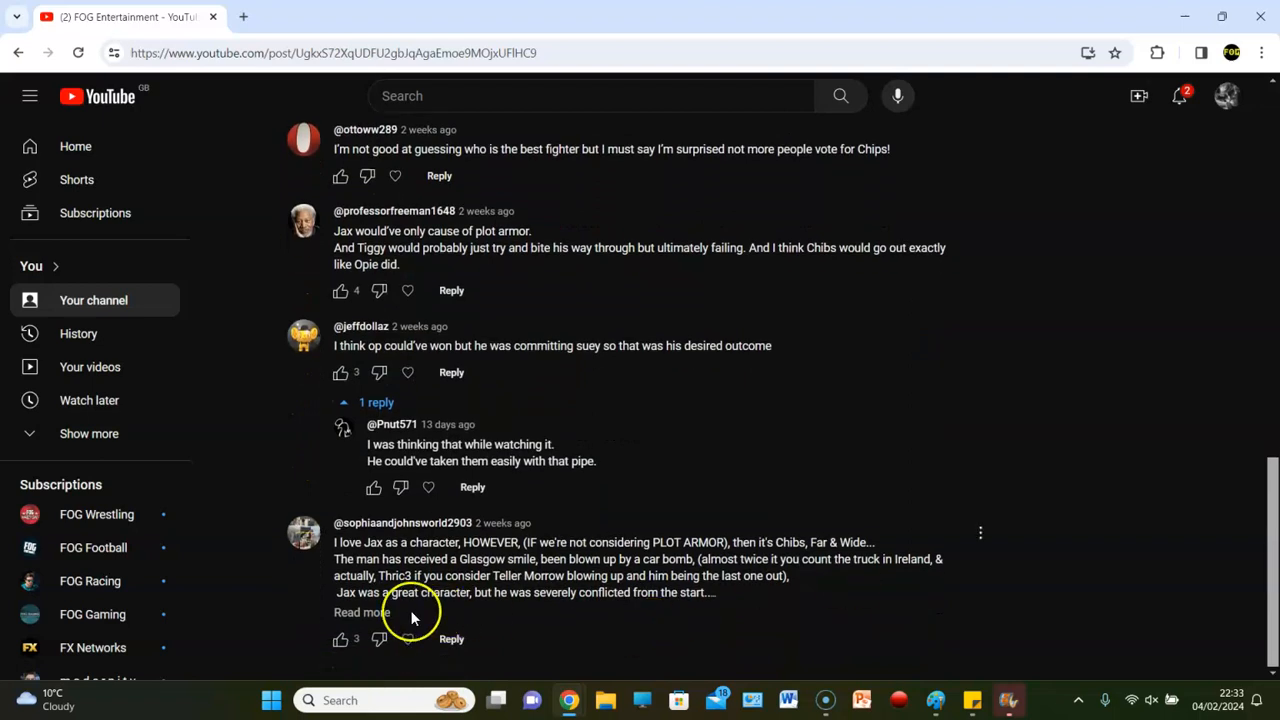
pyautogui.click(360, 612)
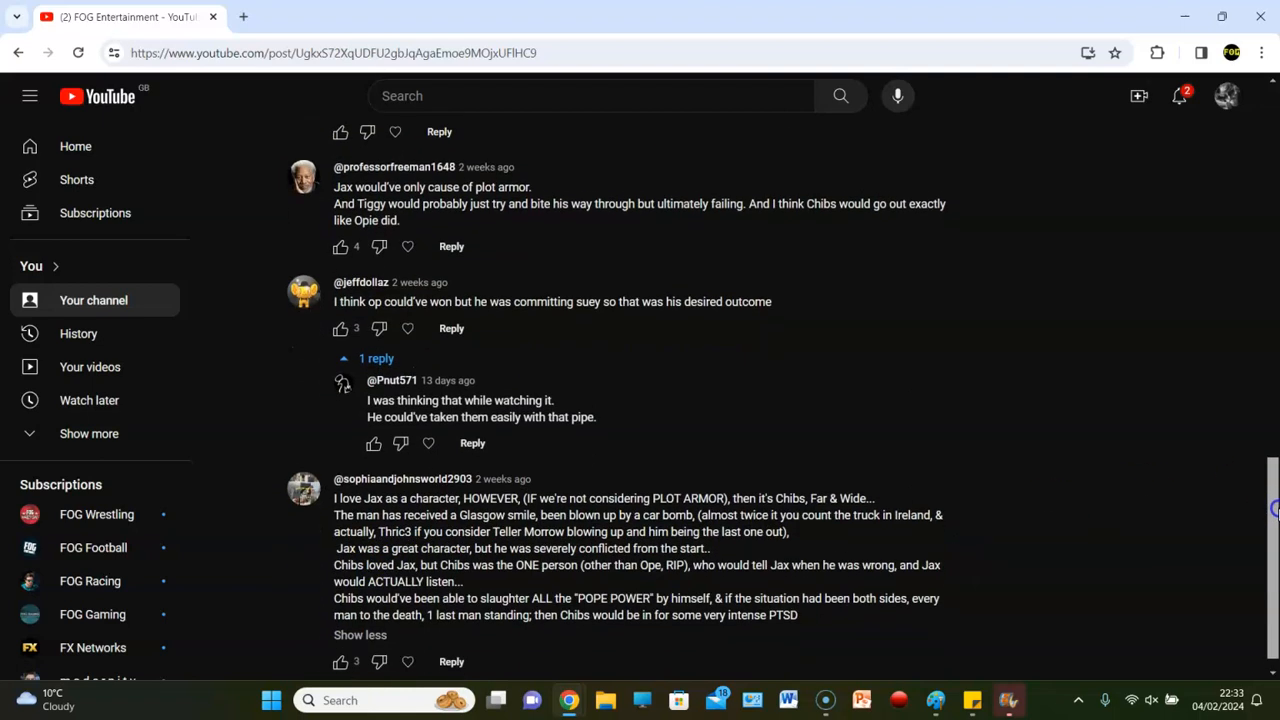
pyautogui.scroll(-3)
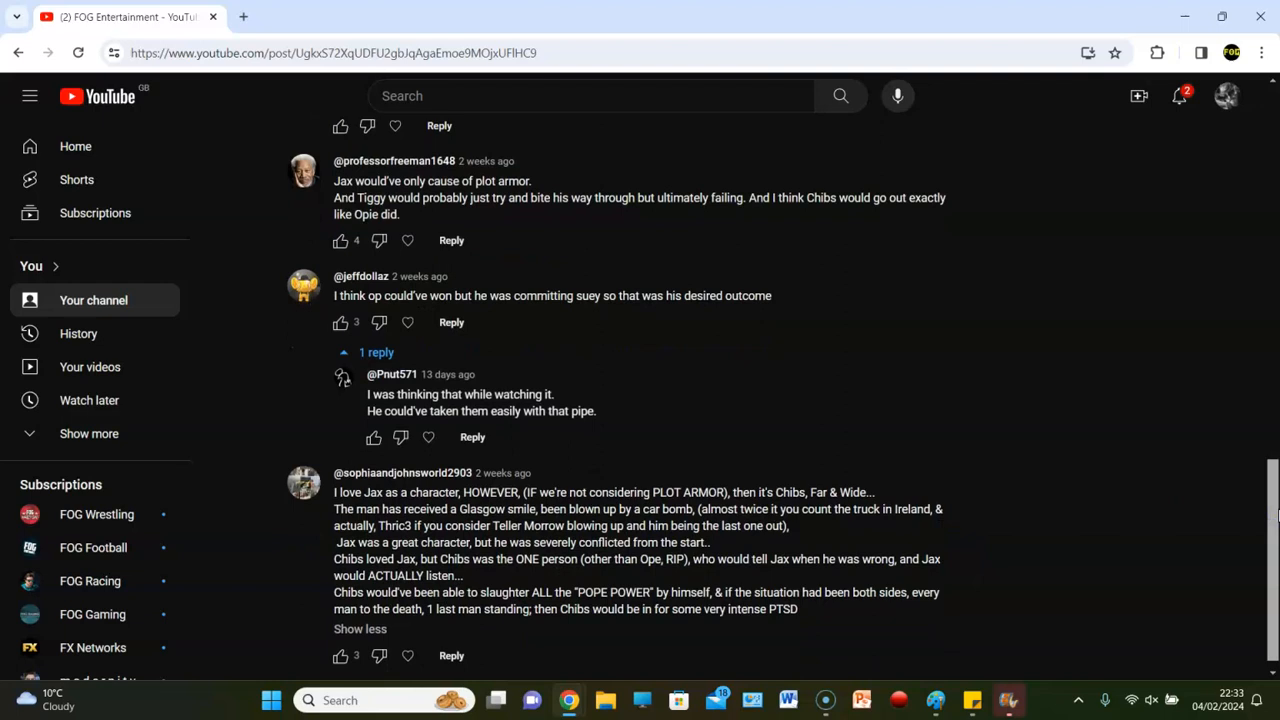